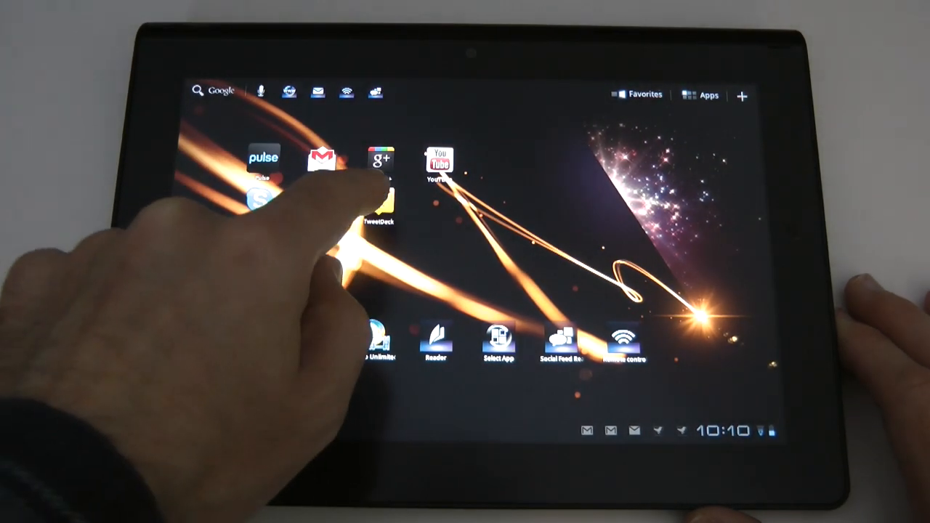
# - Launch Gmail from the home screen to reply to the YouTube notification email
pyautogui.click(384, 203)
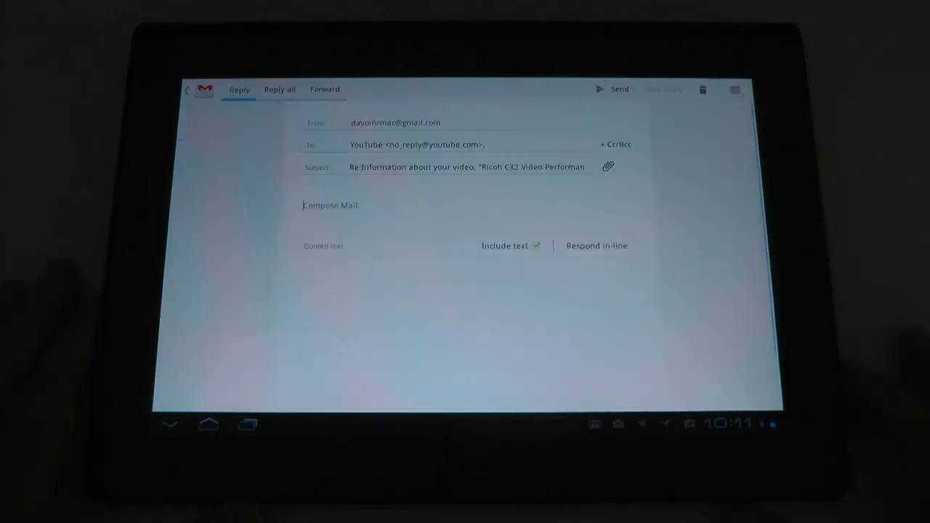
# - Write the reply body saying this is a test of the Sony Tablet S on-screen keyboard
pyautogui.click(330, 206)
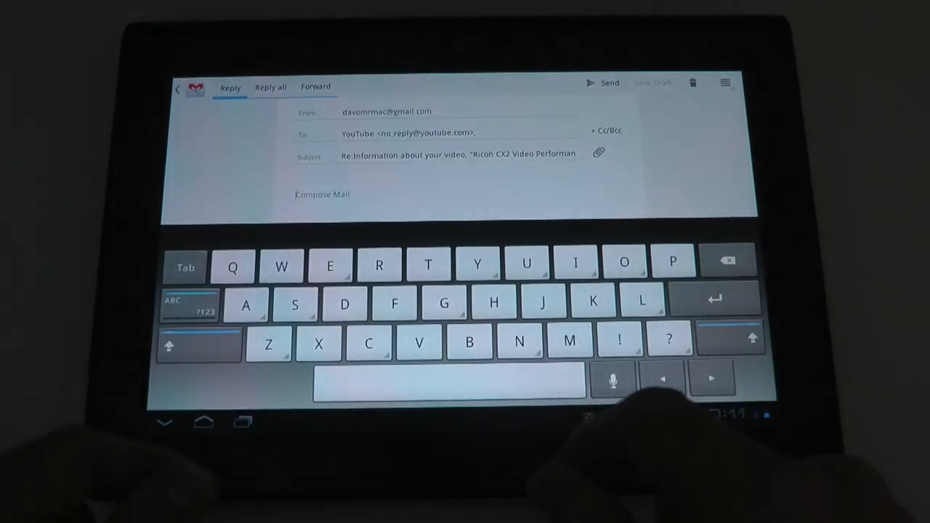
pyautogui.write('Hello')
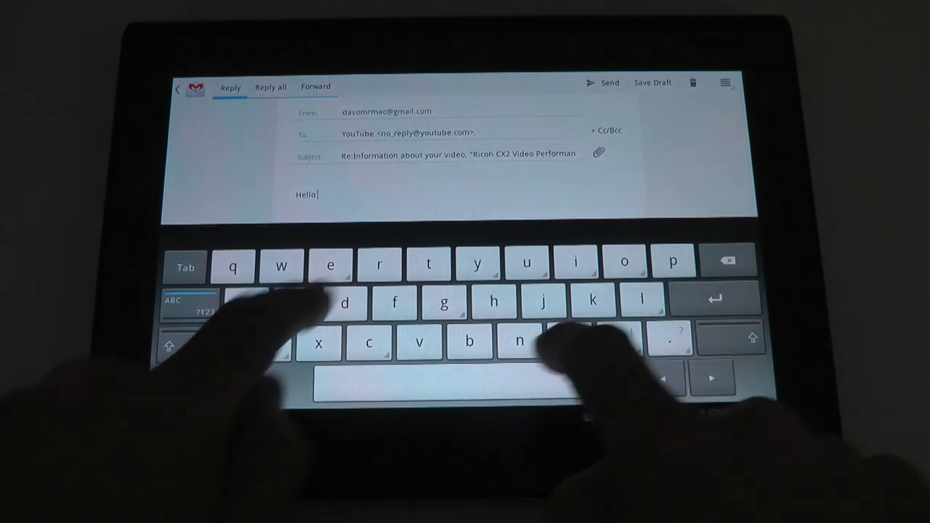
pyautogui.write('this is a test of the sony tablet s very nice on screen keyboard keyboard')
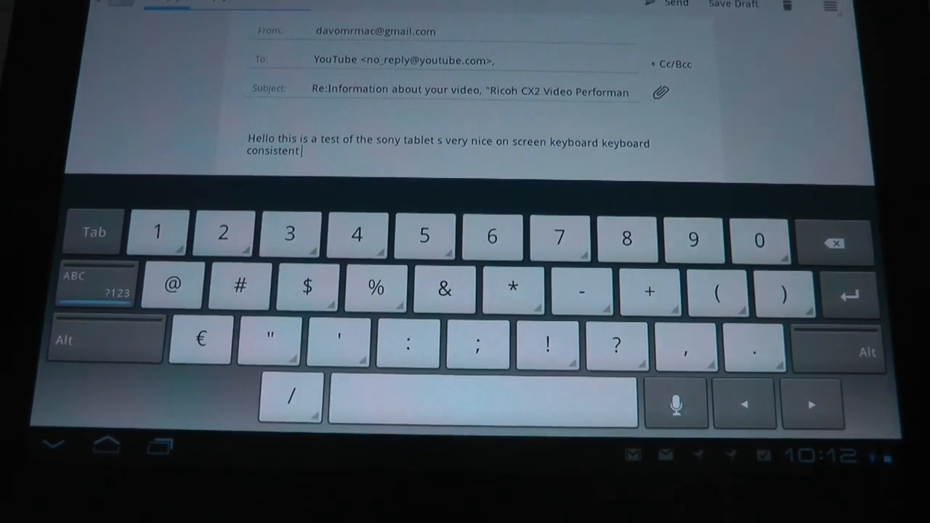
pyautogui.click(96, 294)
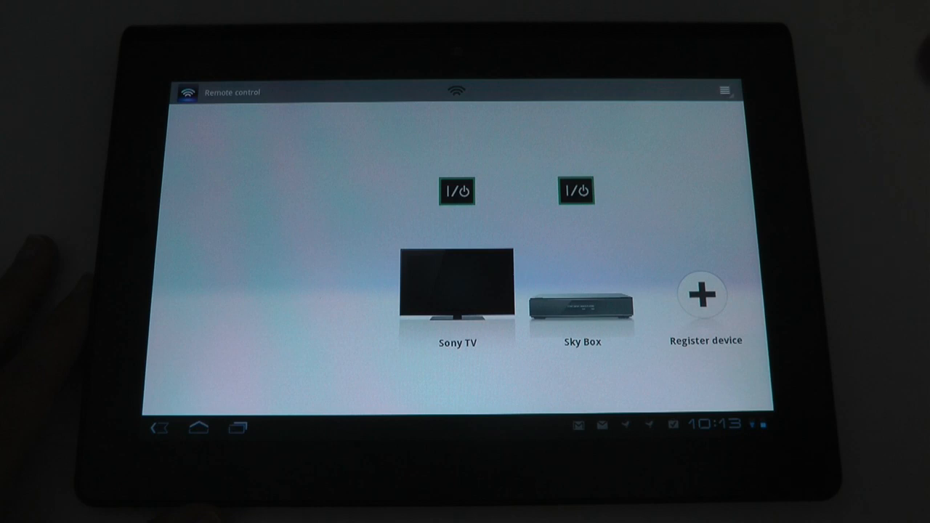
pyautogui.click(581, 303)
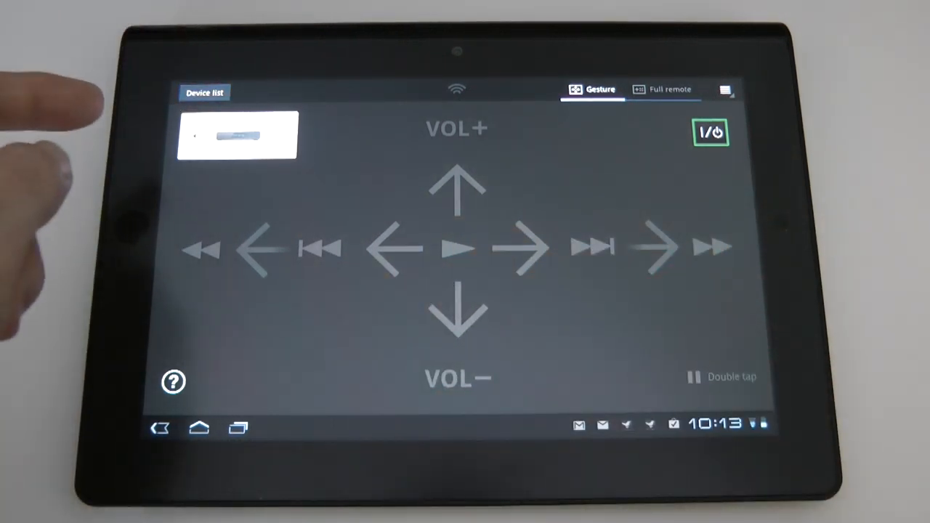
pyautogui.click(666, 89)
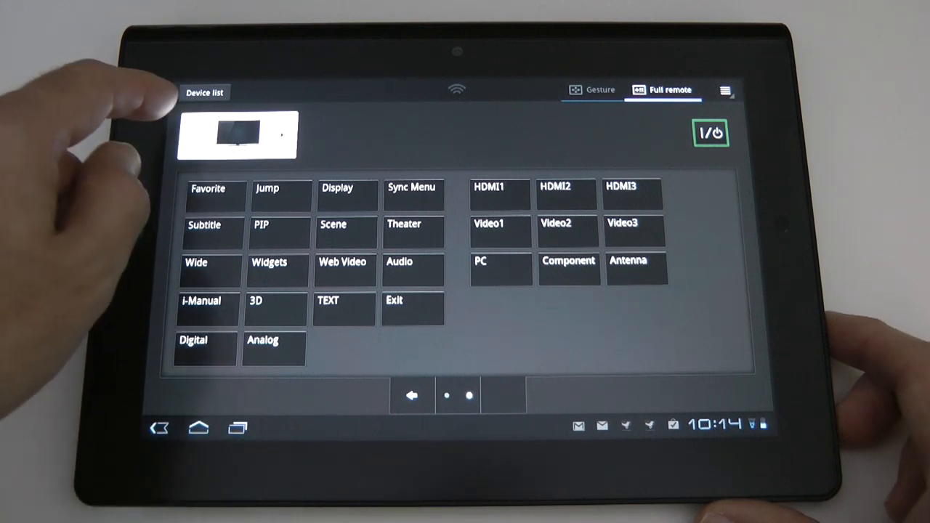
pyautogui.click(209, 91)
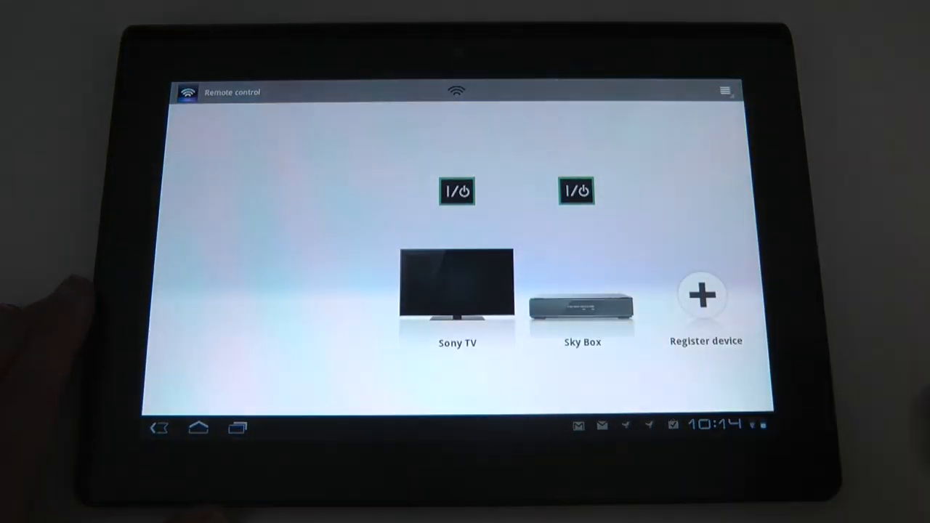
pyautogui.click(701, 297)
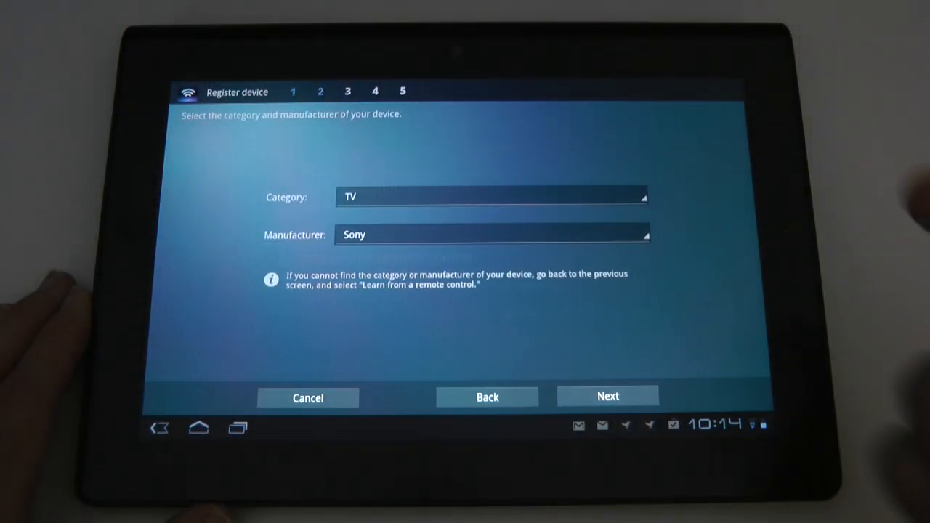
pyautogui.click(491, 198)
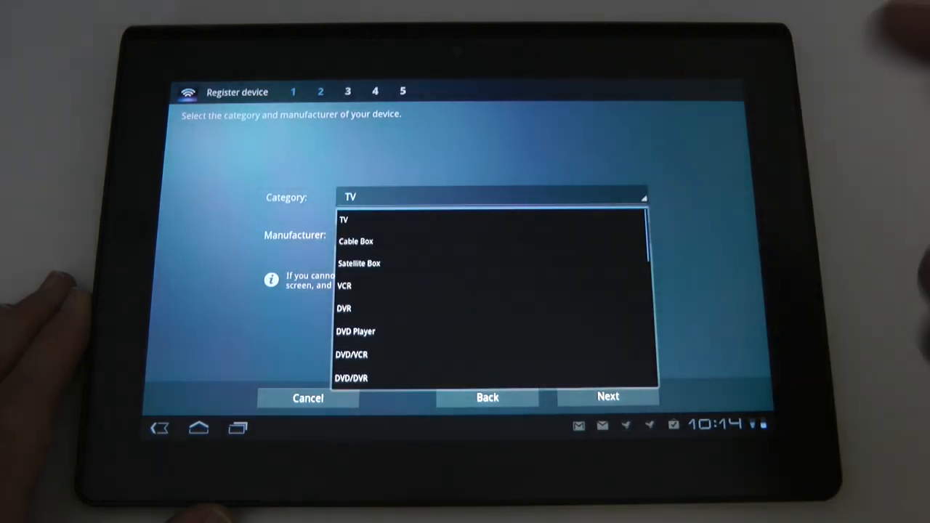
pyautogui.click(350, 220)
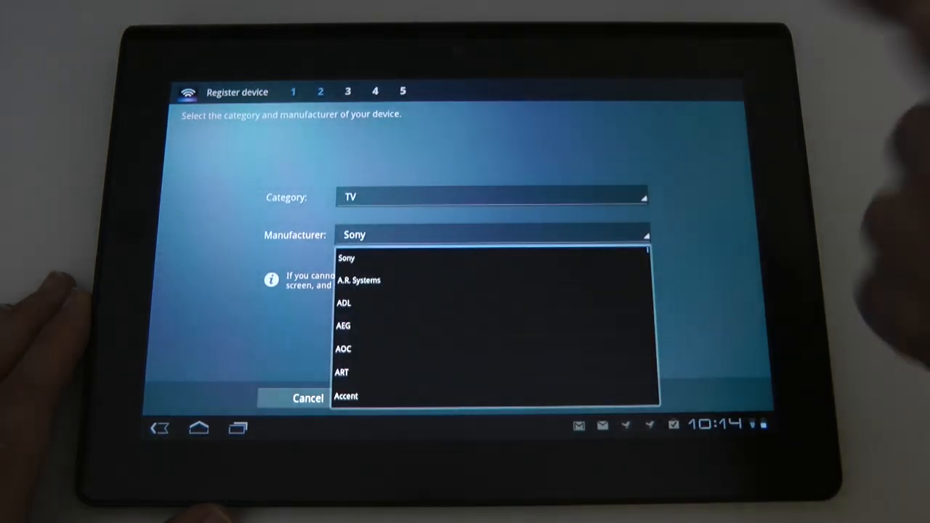
pyautogui.click(348, 259)
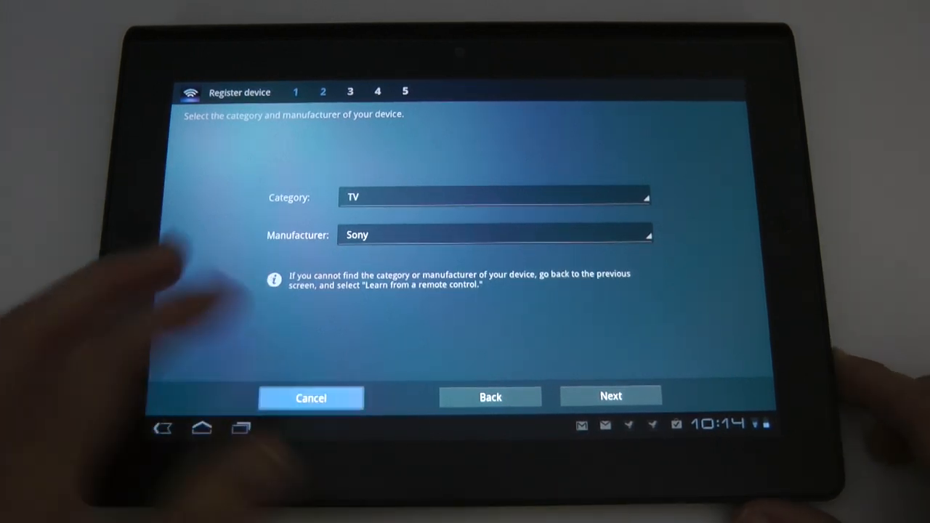
pyautogui.click(610, 395)
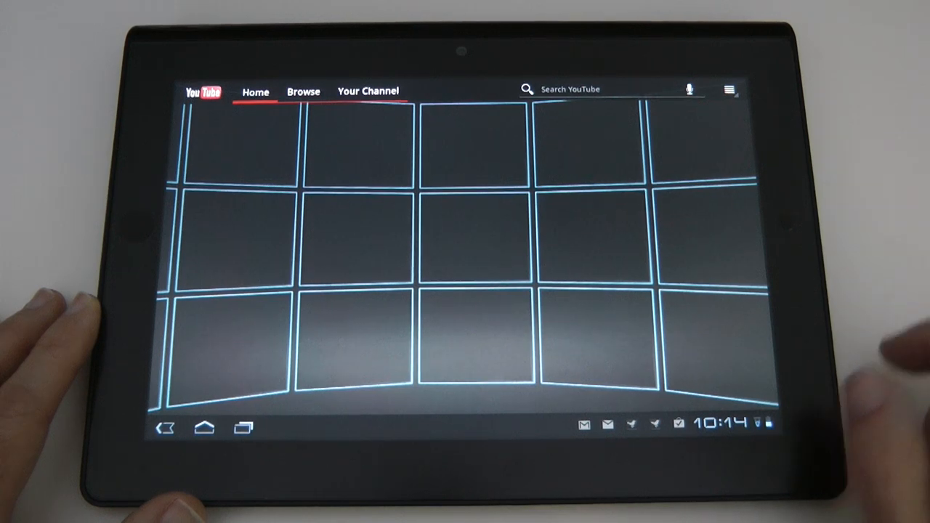
# - Browse my own YouTube channel's uploads, playlists and favourite videos
pyautogui.click(372, 90)
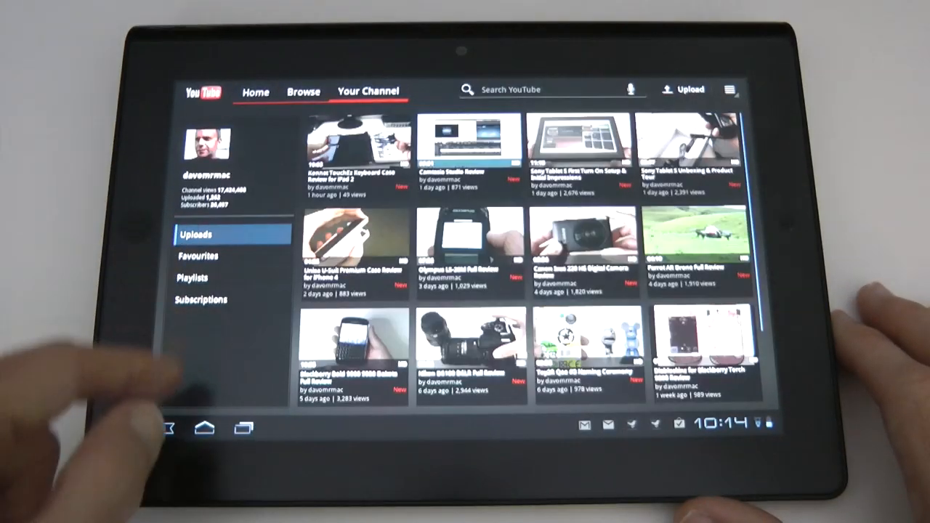
pyautogui.click(192, 276)
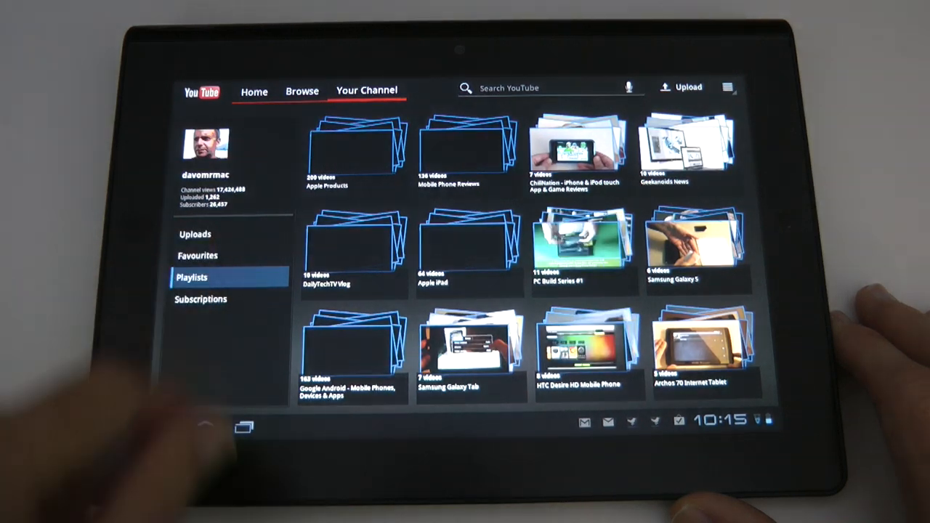
pyautogui.click(198, 256)
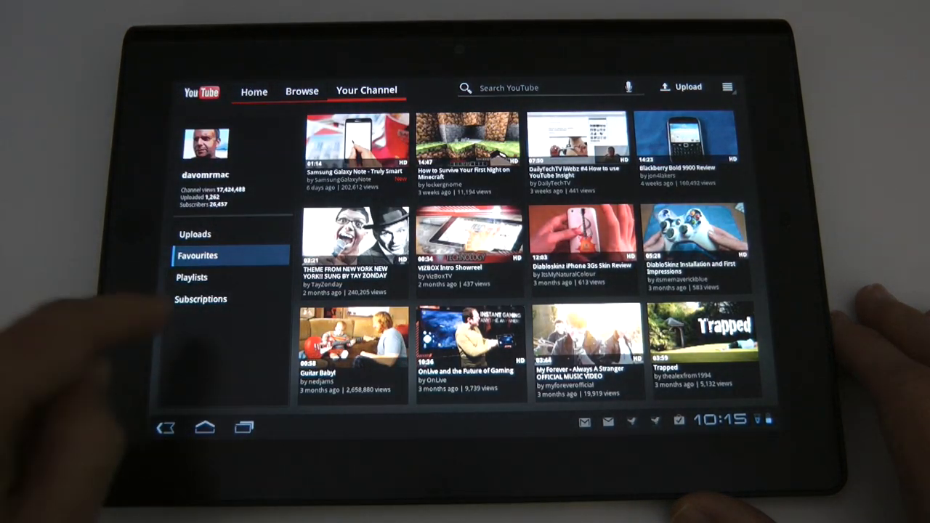
pyautogui.click(200, 300)
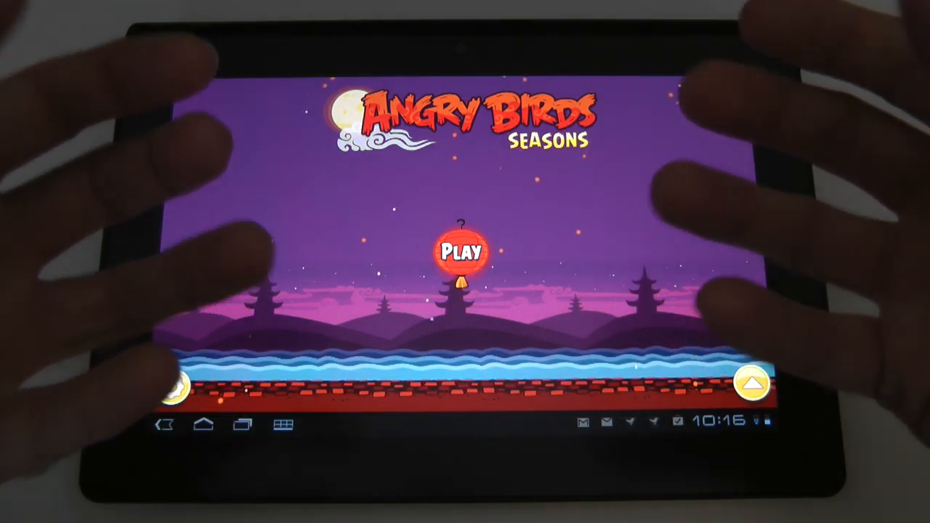
# - Start Angry Birds Seasons from its title screen to reach the level grid
pyautogui.click(462, 253)
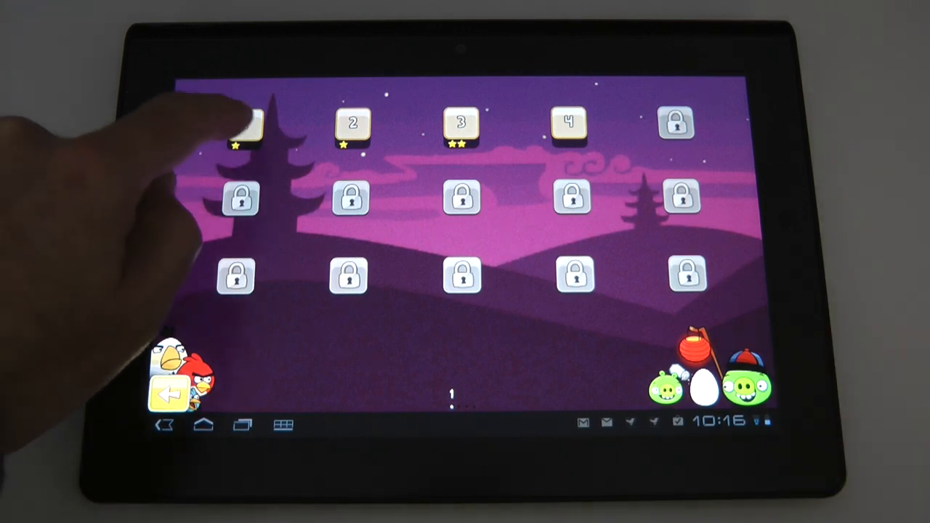
# - Play level 1, flinging a bird at the pigs' tower
pyautogui.click(247, 125)
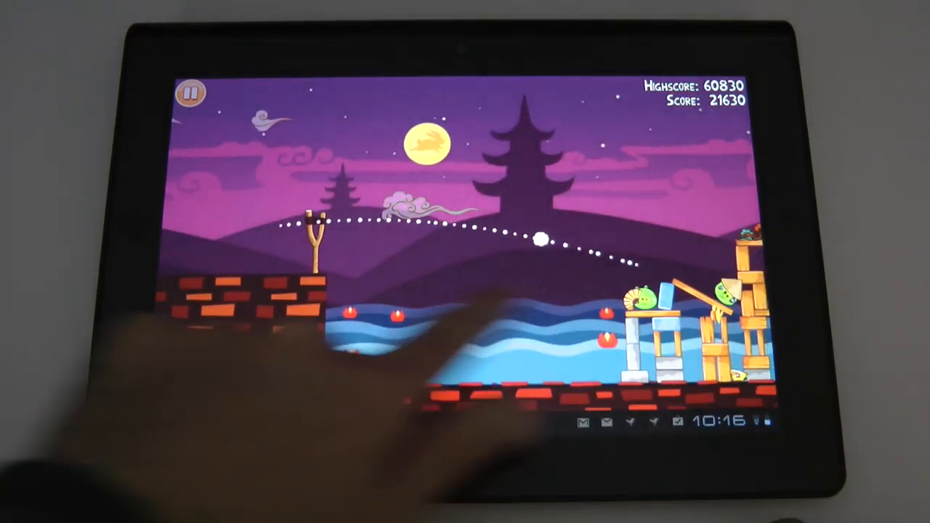
pyautogui.click(195, 93)
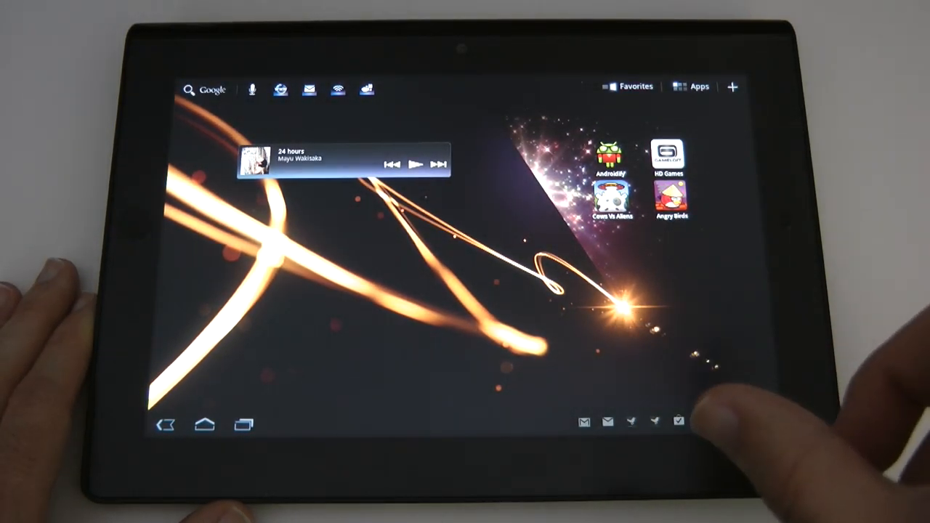
# - Adjust the screen brightness with the quick-settings slider
pyautogui.click(690, 417)
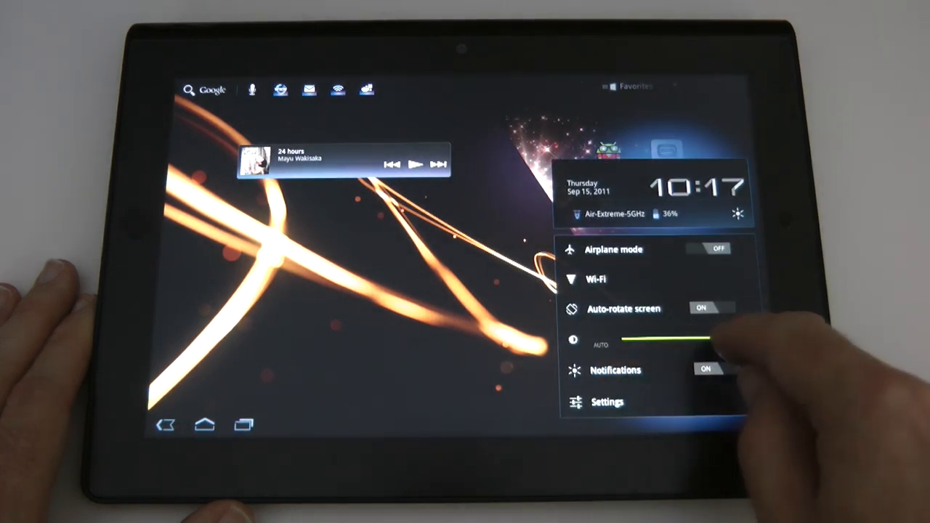
pyautogui.moveTo(697, 339); pyautogui.dragTo(628, 340)
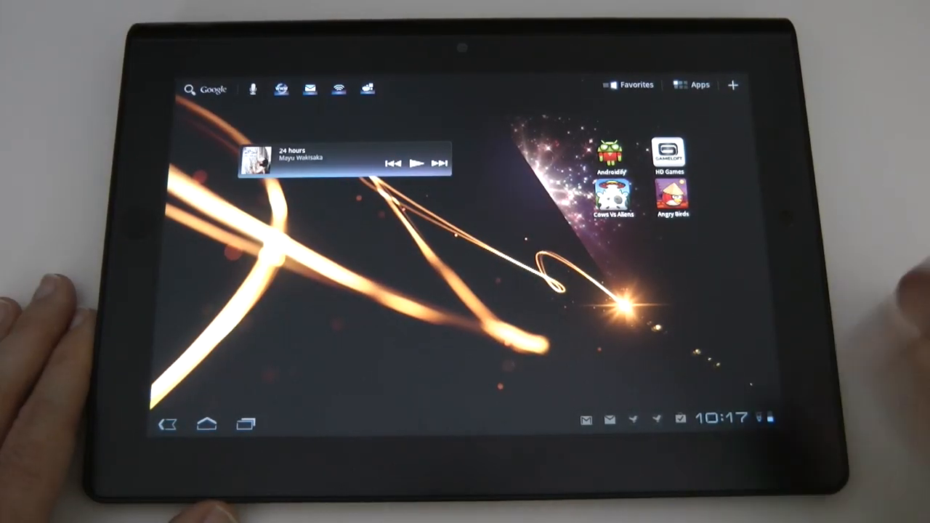
# - Show the full app drawer, then pull up the pending notifications list
pyautogui.click(692, 84)
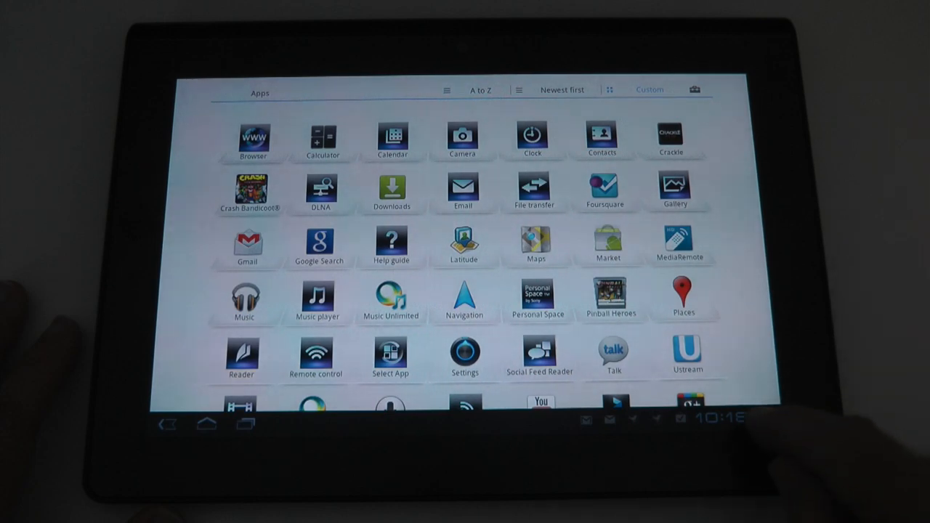
pyautogui.click(723, 415)
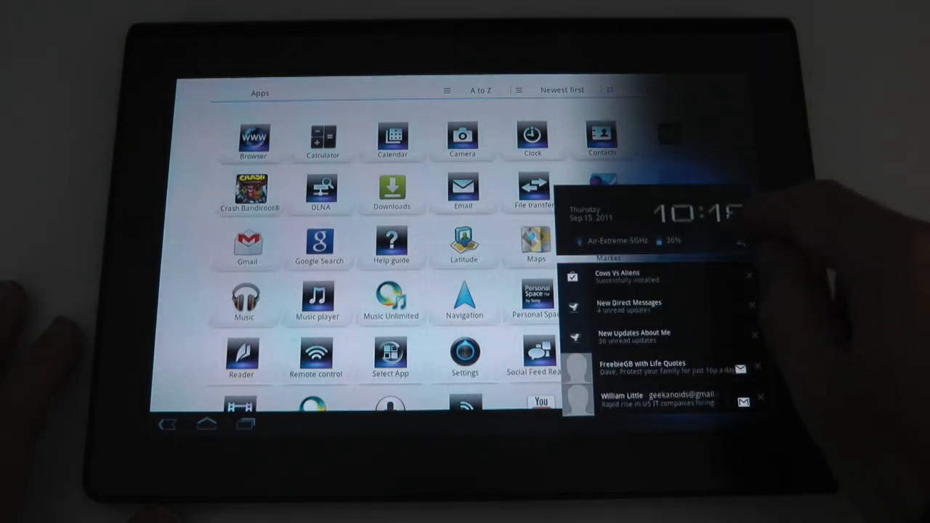